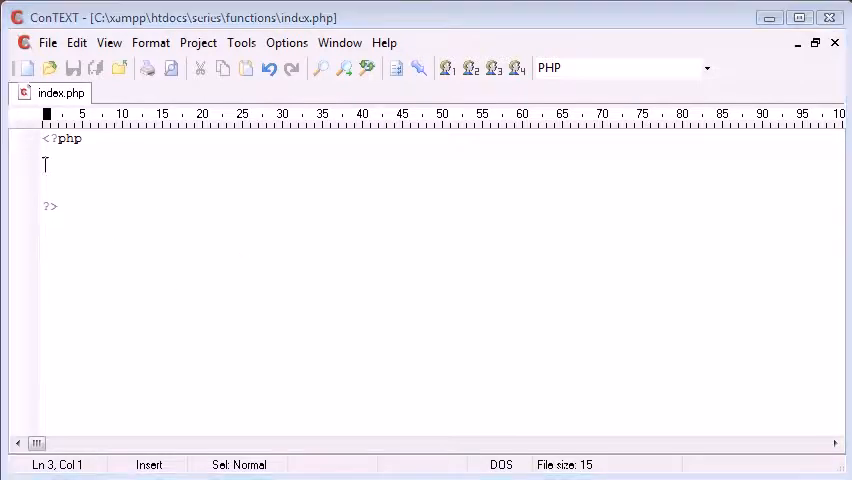
Step: Write $user_ip = $_SERVER['REMOTE_ADDR']; in the PHP block and begin the function keyword
text($)
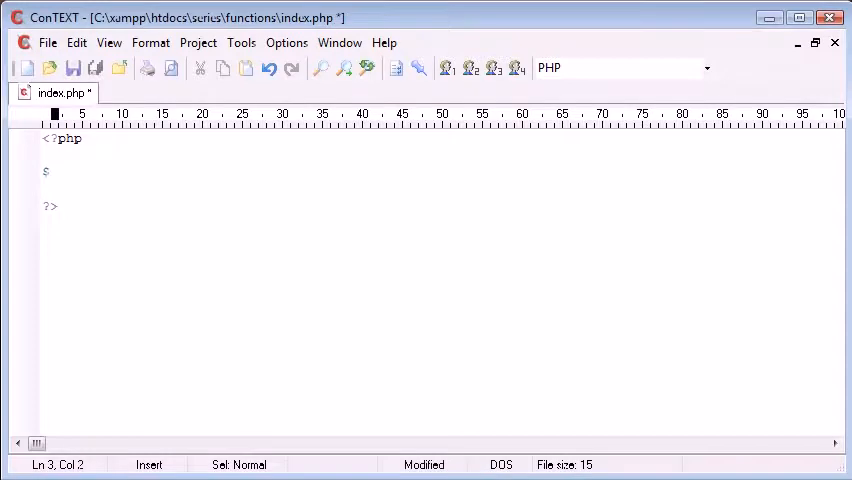
text(user_ip)
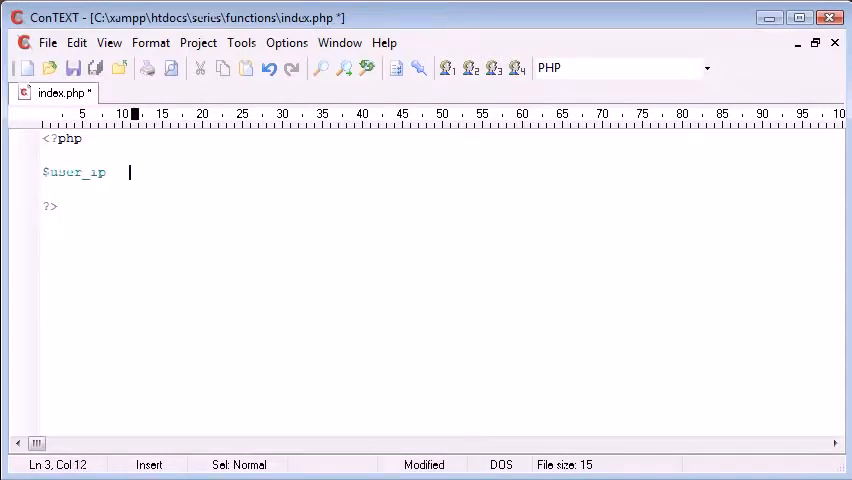
text($_SERVER['REMOTE_AD'];)
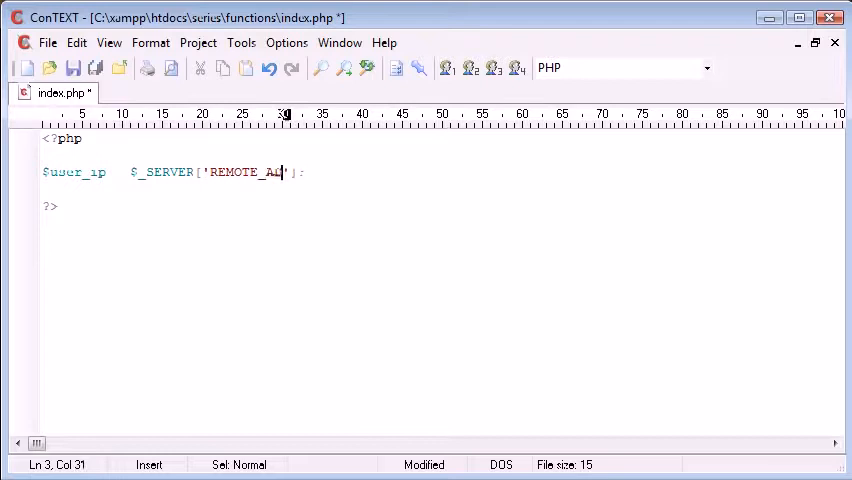
text(DR)
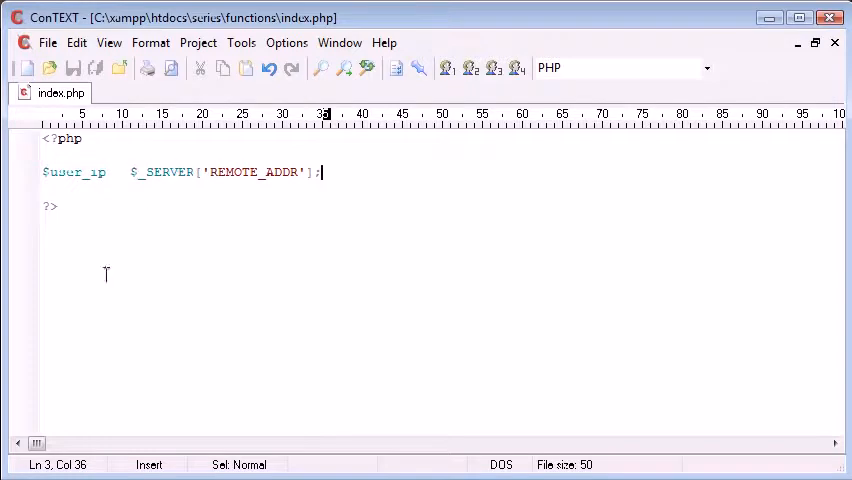
text(ech)
text(function)
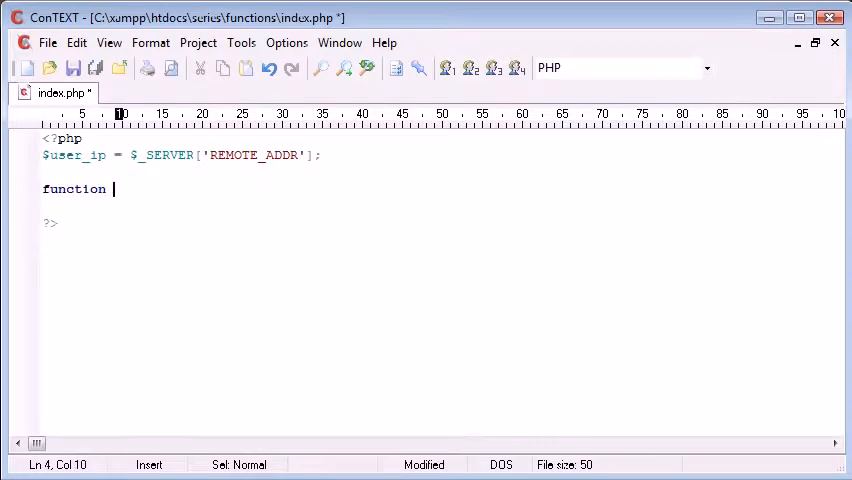
Step: Declare function echo_ip() { } with an initial echo $user_ip; body
text(echo_1)
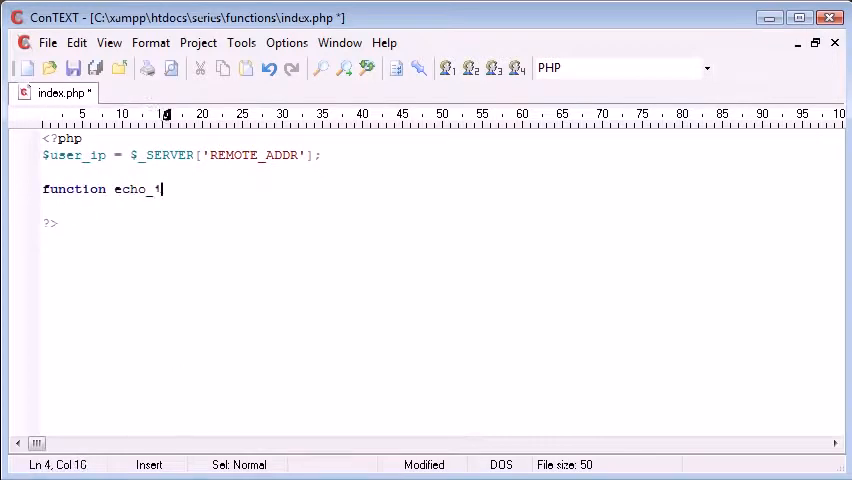
text(ip() {)
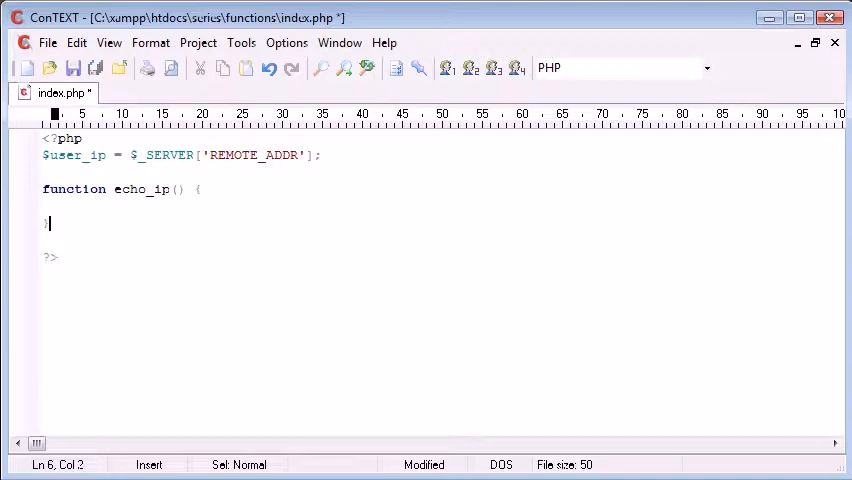
text(echo $)
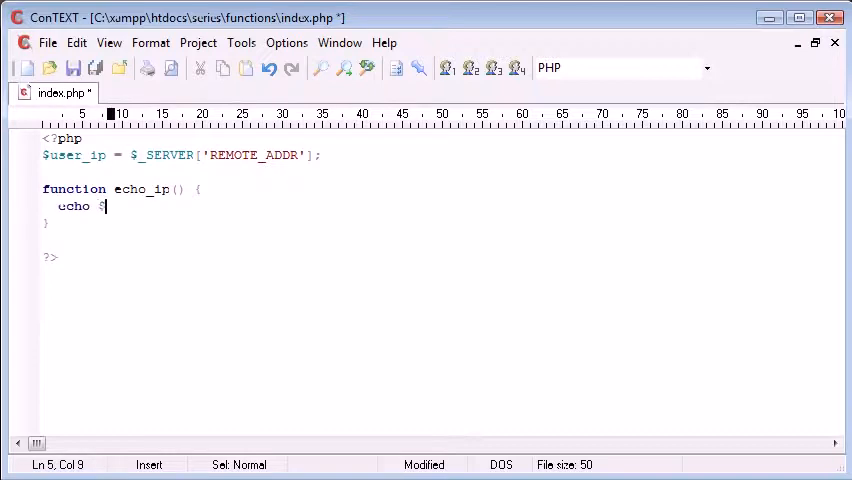
text(user_ip;)
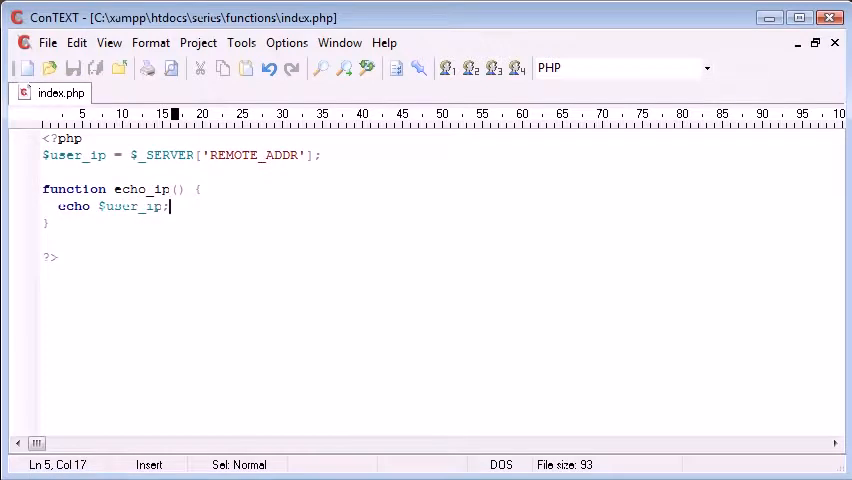
mouse_move(186, 324)
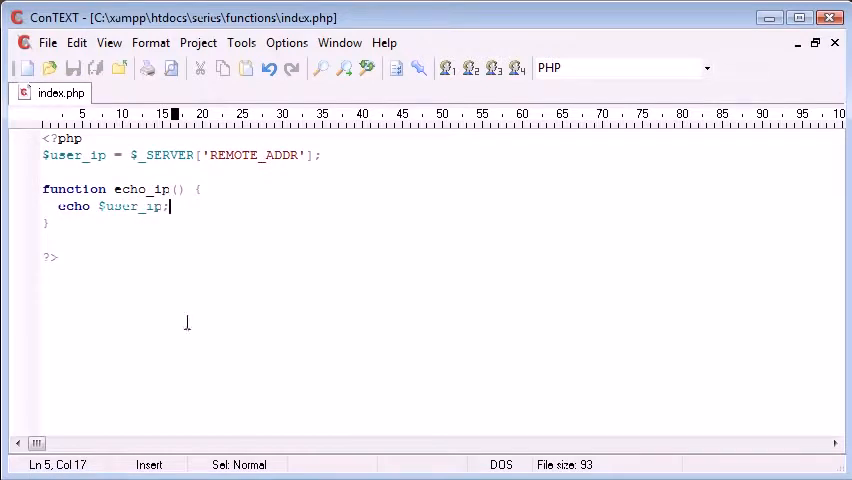
Step: Rework the body into $string = 'Your IP address is:'.$user_ip;
double_click(72, 156)
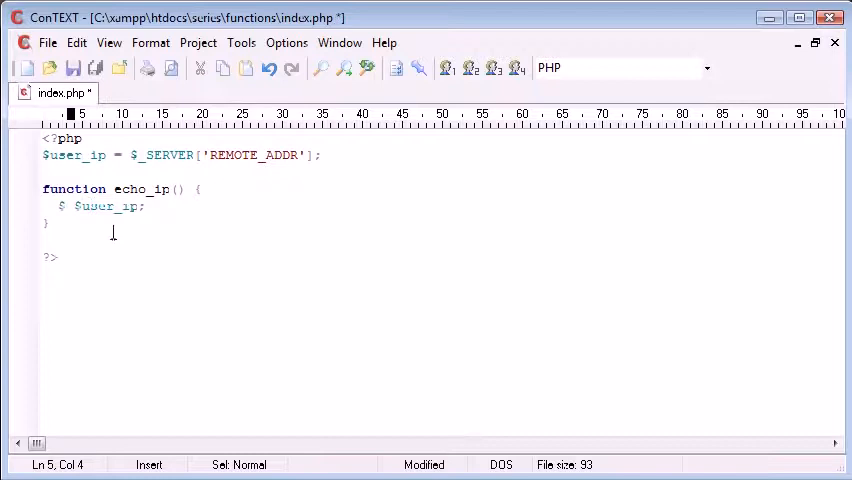
text($string = ')
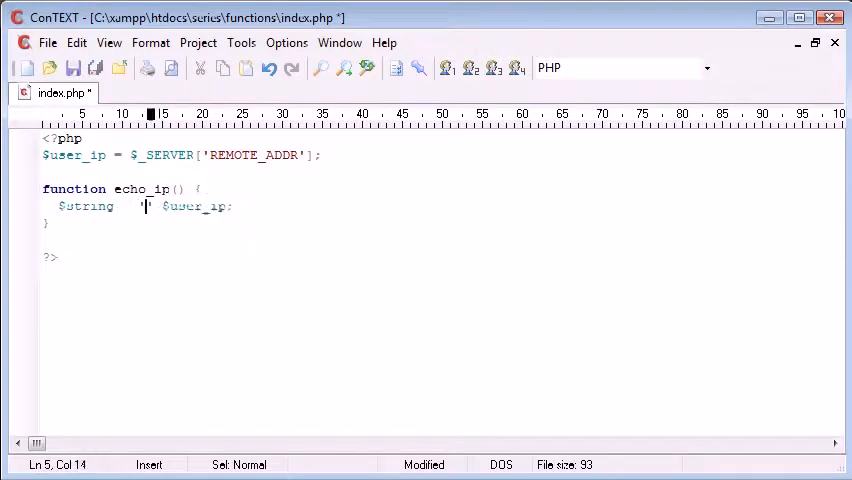
text(Your IP addru)
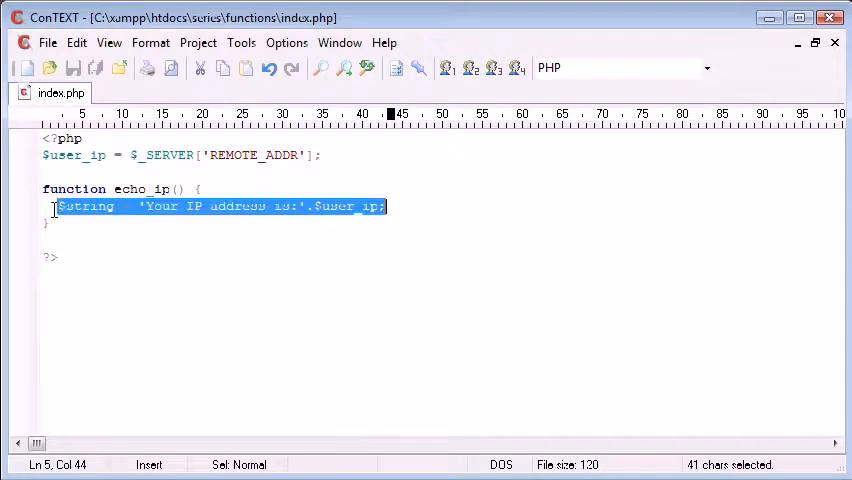
Step: Re-enter the $string assignment inside echo_ip() and add echo $string; beneath it
key(Delete)
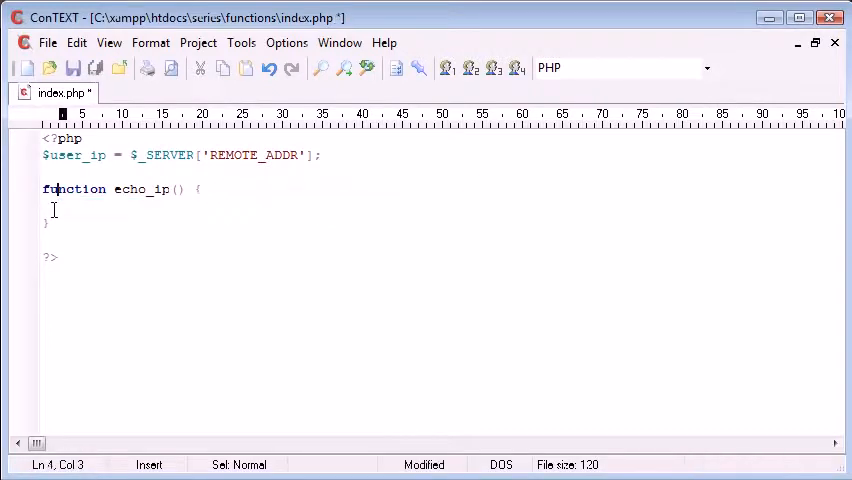
text($string    'Your IP address is:'.$user_ip;)
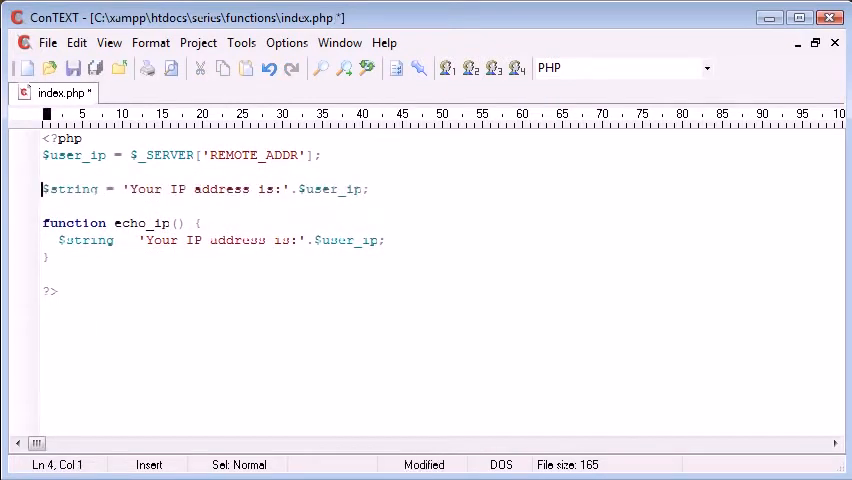
text(echo)
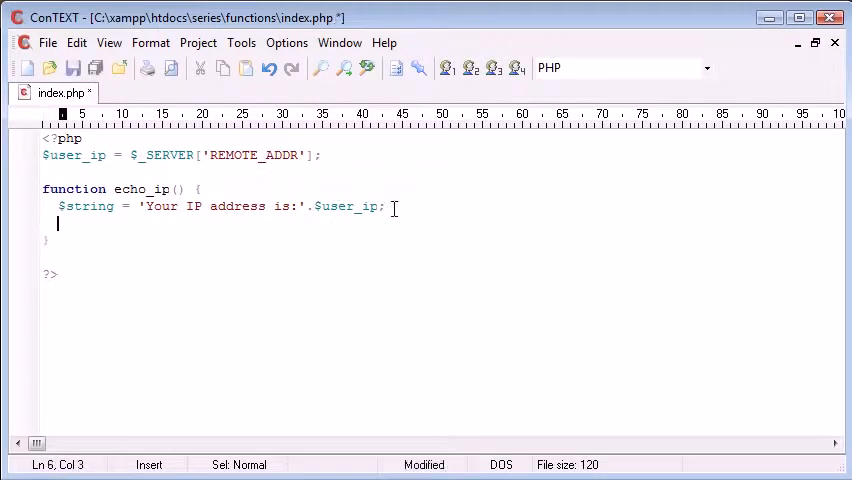
text(echo $string;)
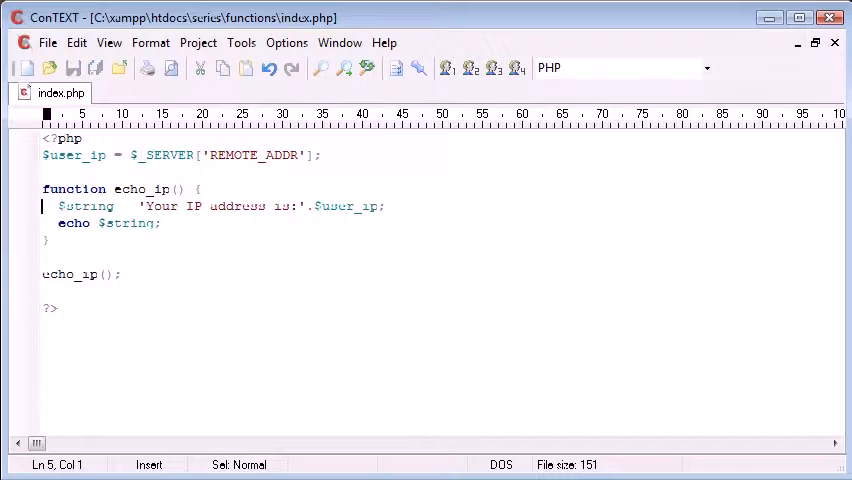
Step: Edit the message to 'Your IP address is: ' with a space after the colon and review the body
drag(44, 206, 160, 224)
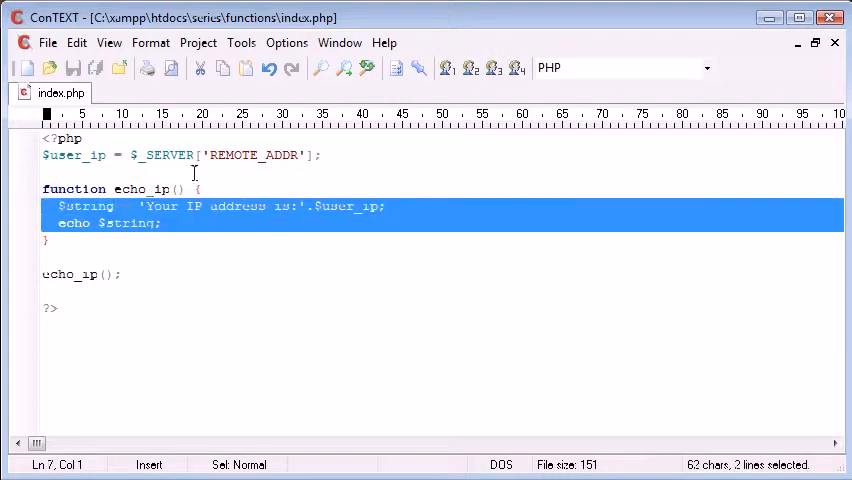
click(120, 272)
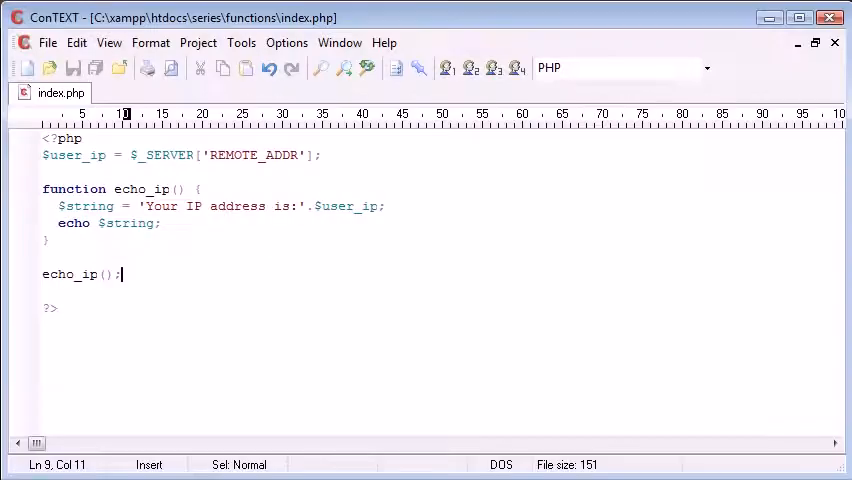
click(148, 204)
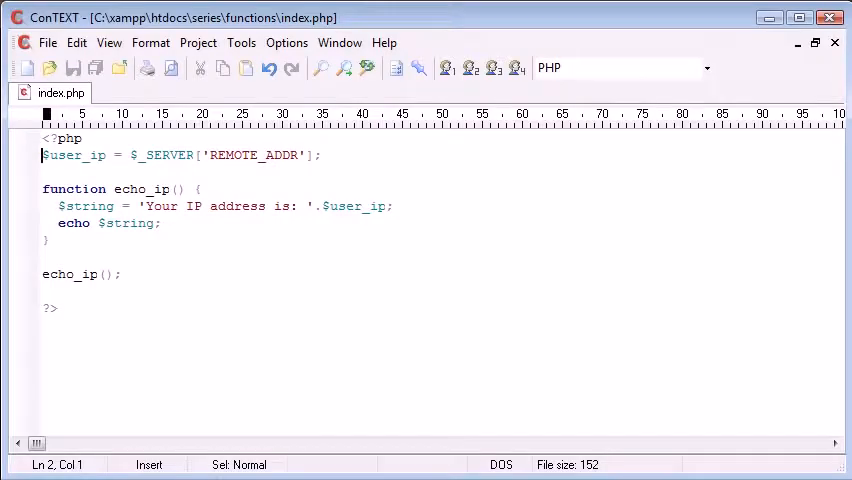
double_click(352, 206)
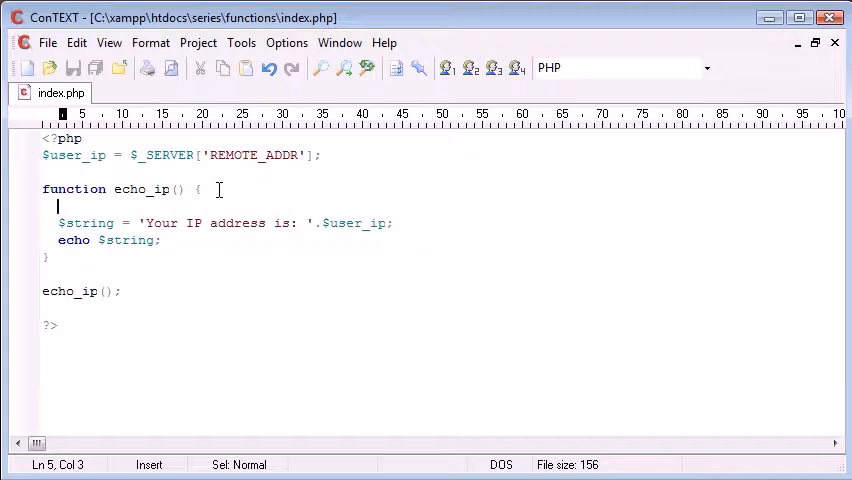
Step: Add global $user_ip; as the first line of echo_ip(), then check the page output in the browser
text(global)
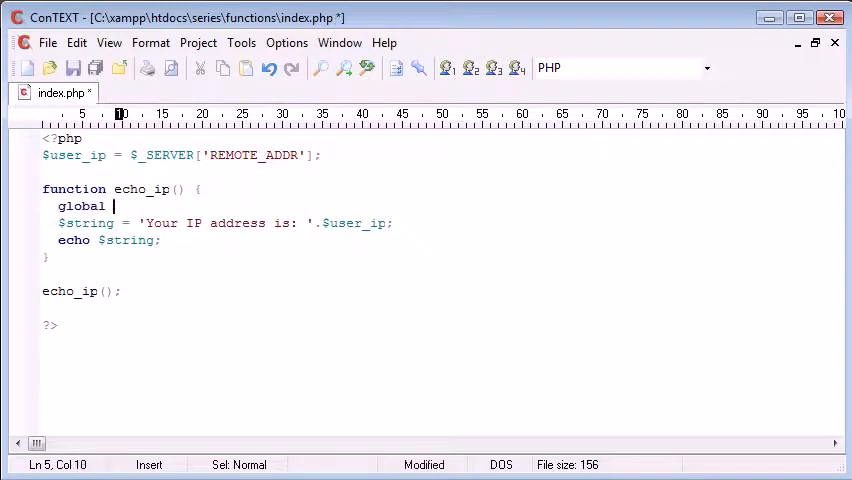
text($user_ip;)
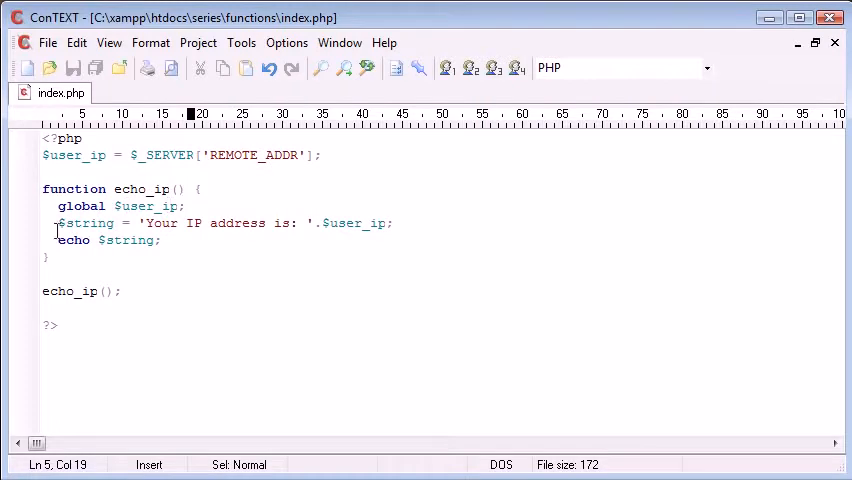
double_click(148, 206)
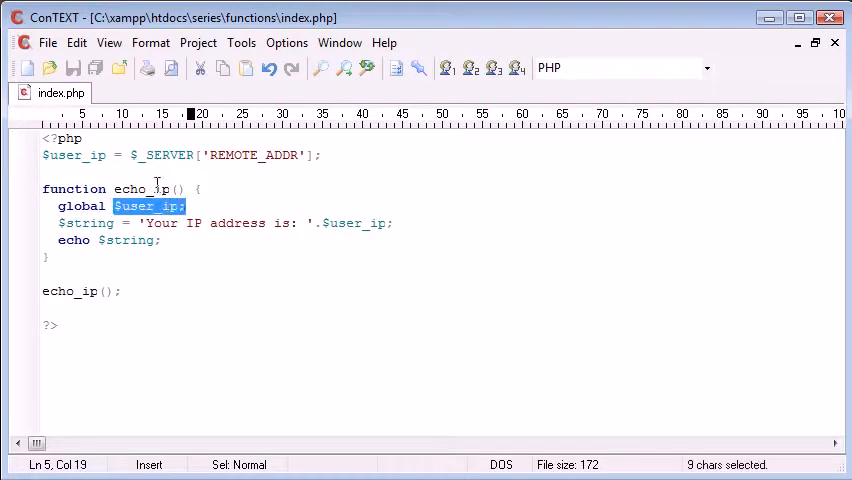
drag(42, 156, 328, 156)
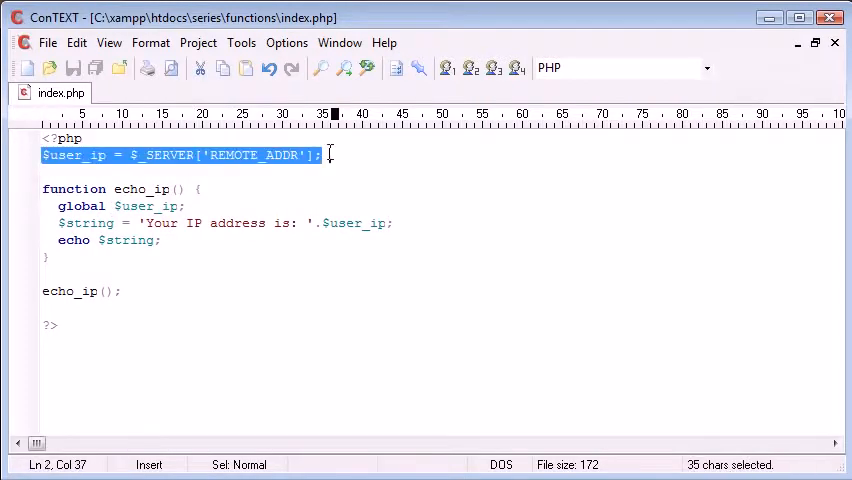
click(388, 224)
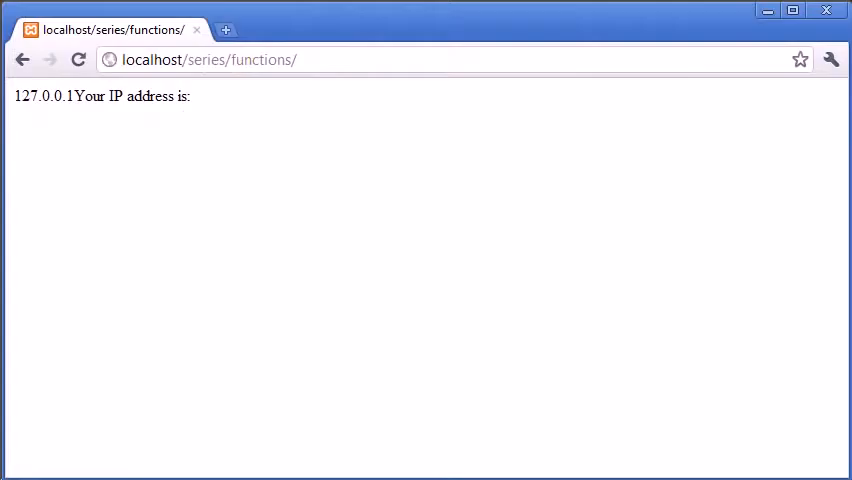
click(78, 60)
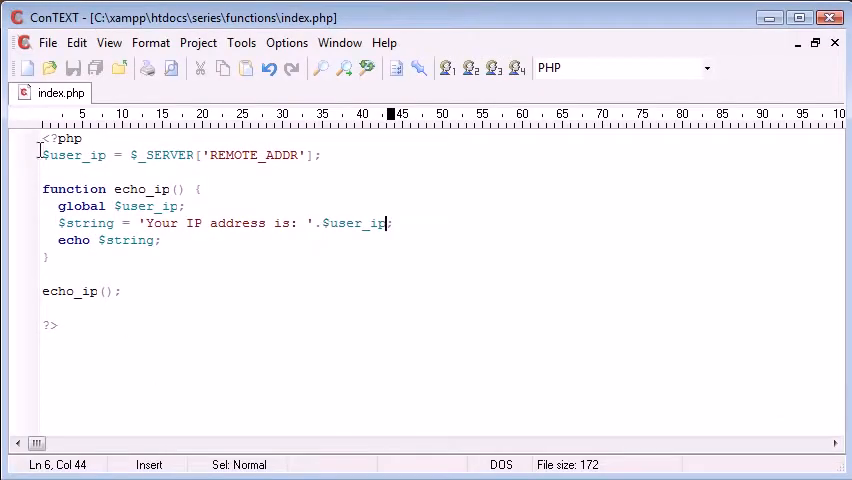
mouse_move(184, 212)
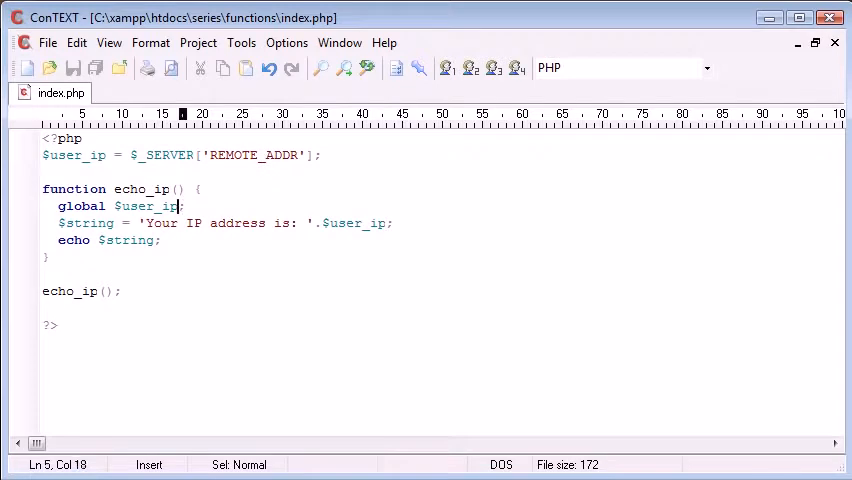
text(, $anothervar,)
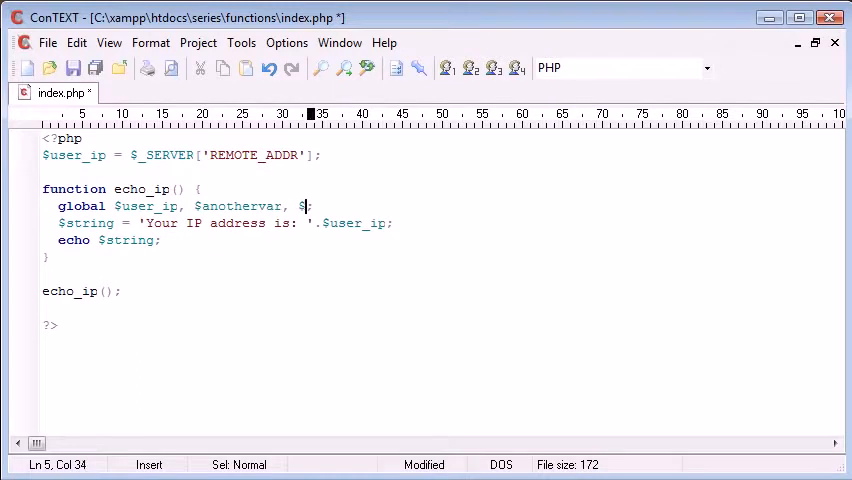
text($another)
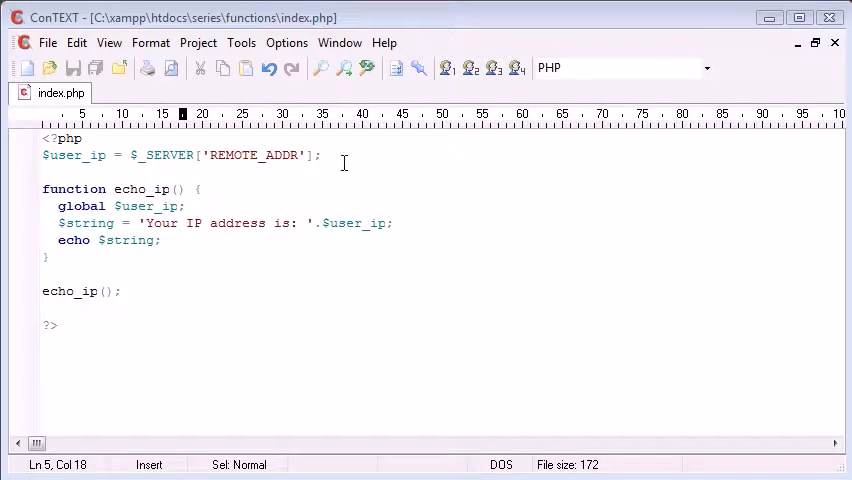
click(320, 156)
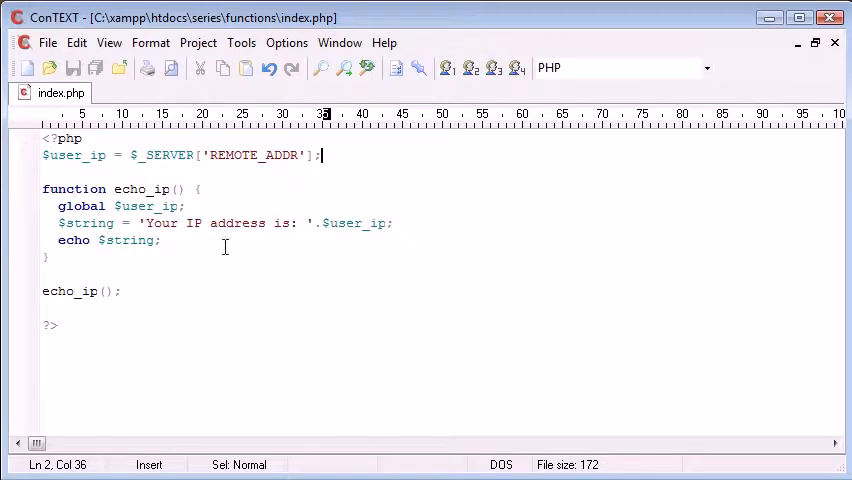
click(188, 206)
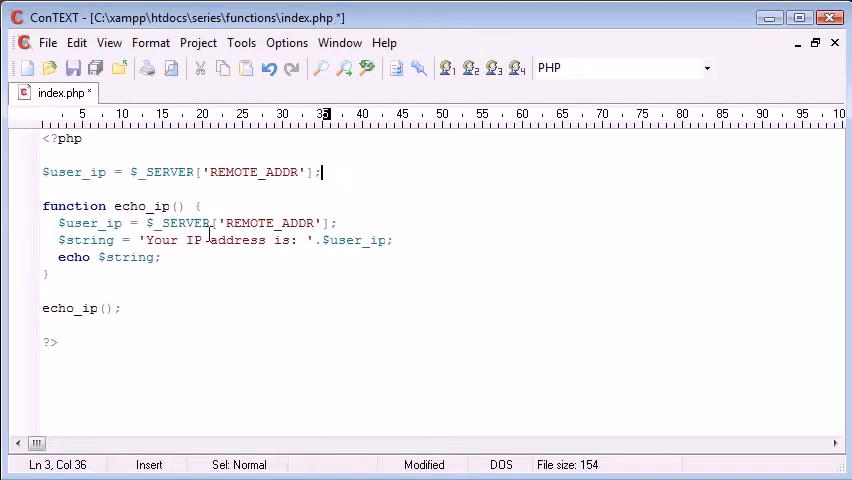
Step: Save index.php with echo_ip() assigning $user_ip locally from $_SERVER['REMOTE_ADDR']
key(ctrl+s)
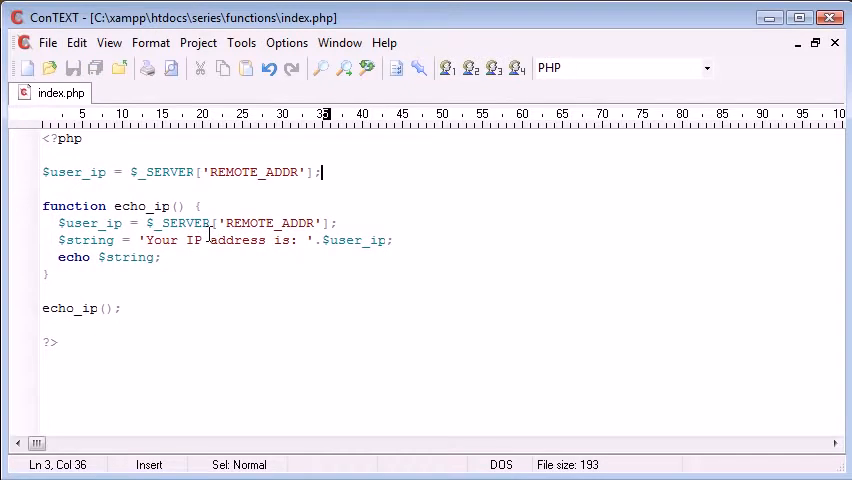